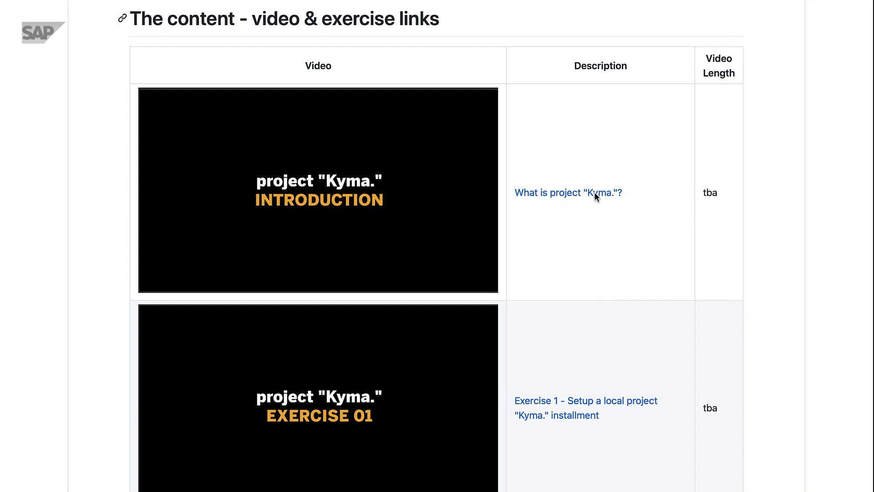
scroll(down, 3)
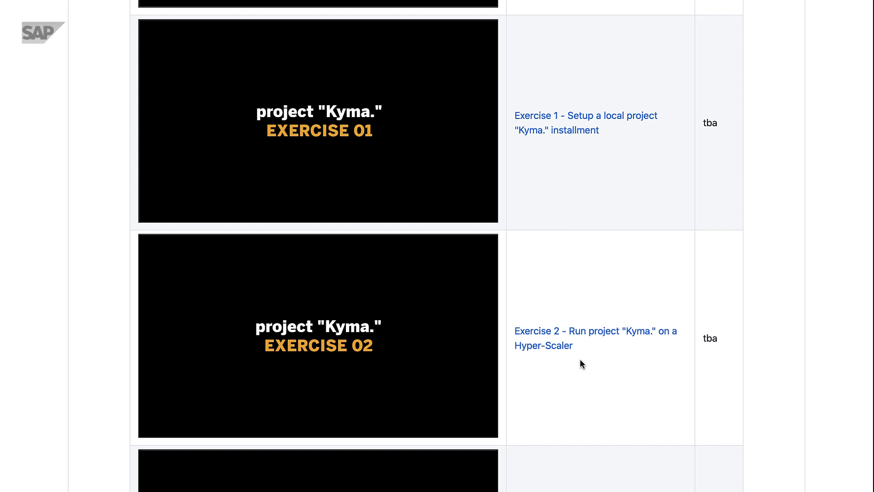
scroll(down, 3)
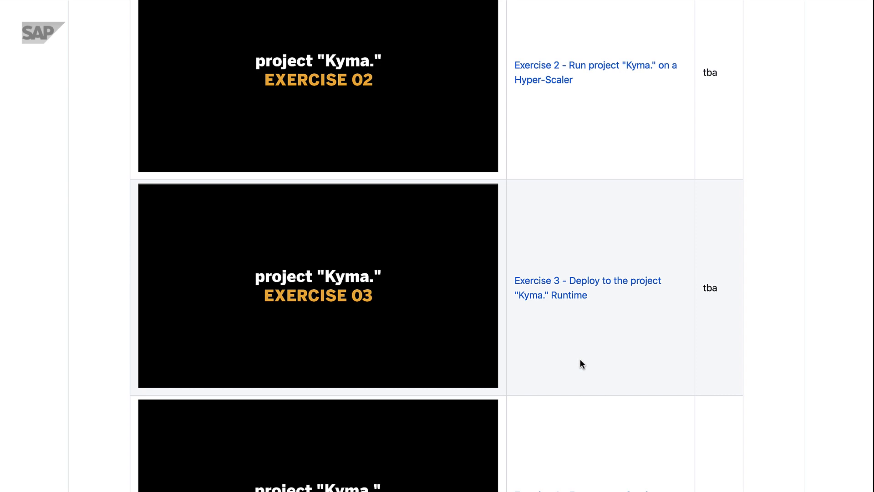
scroll(down, 3)
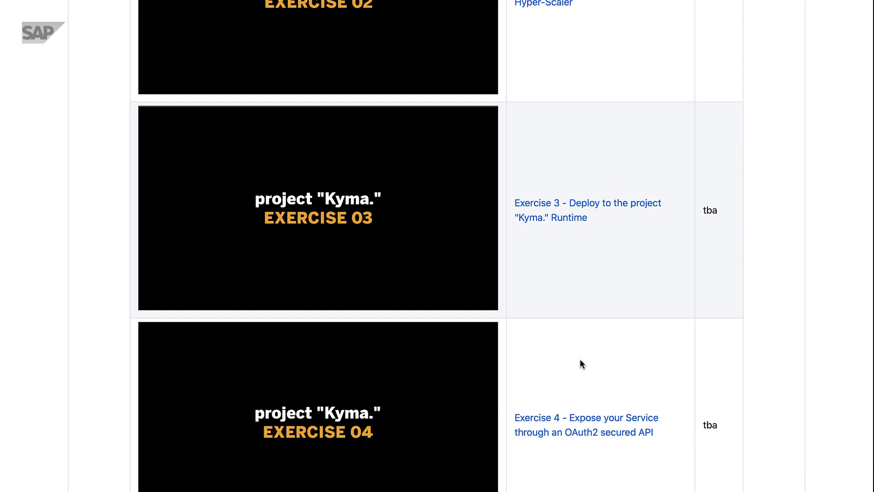
scroll(down, 3)
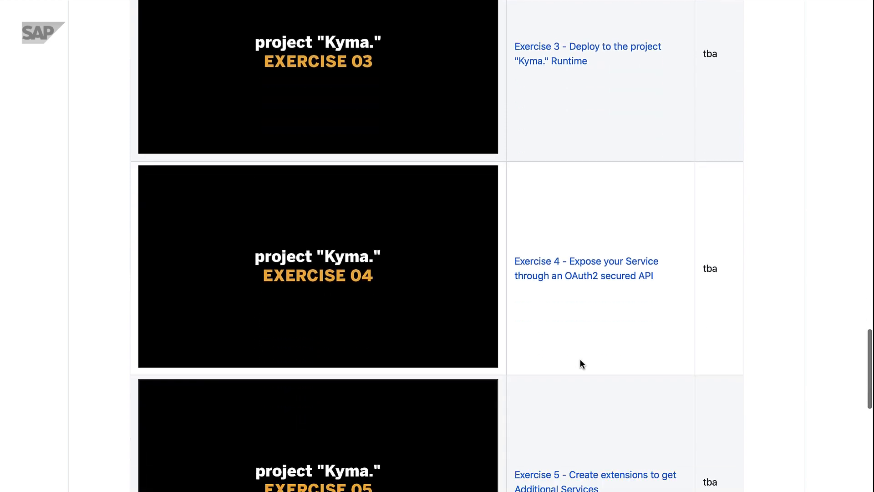
scroll(down, 3)
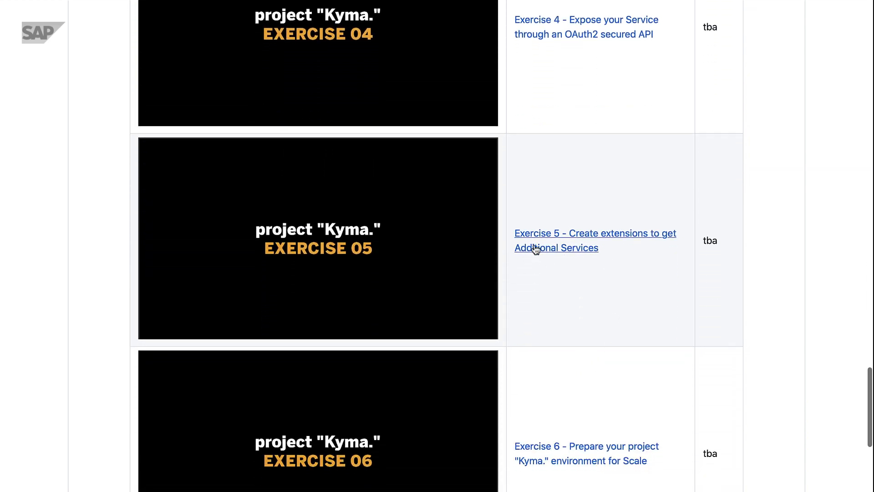